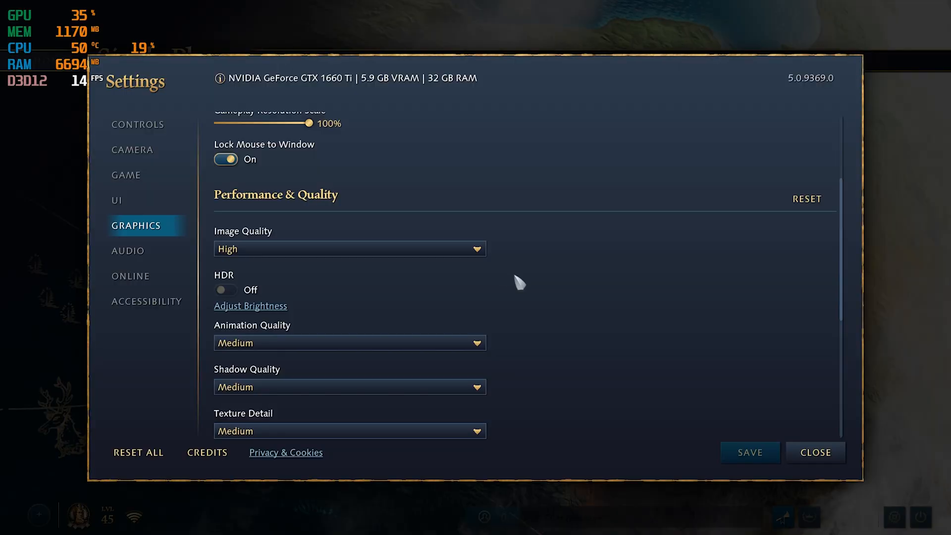
- Review the Performance & Quality graphics options and close Settings to resume the match
scroll("down", 3)
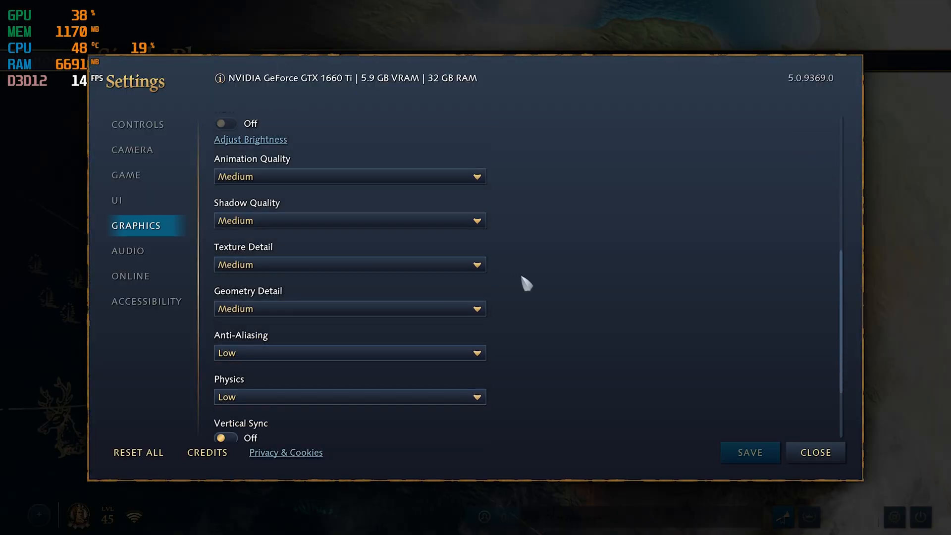
left_click(815, 452)
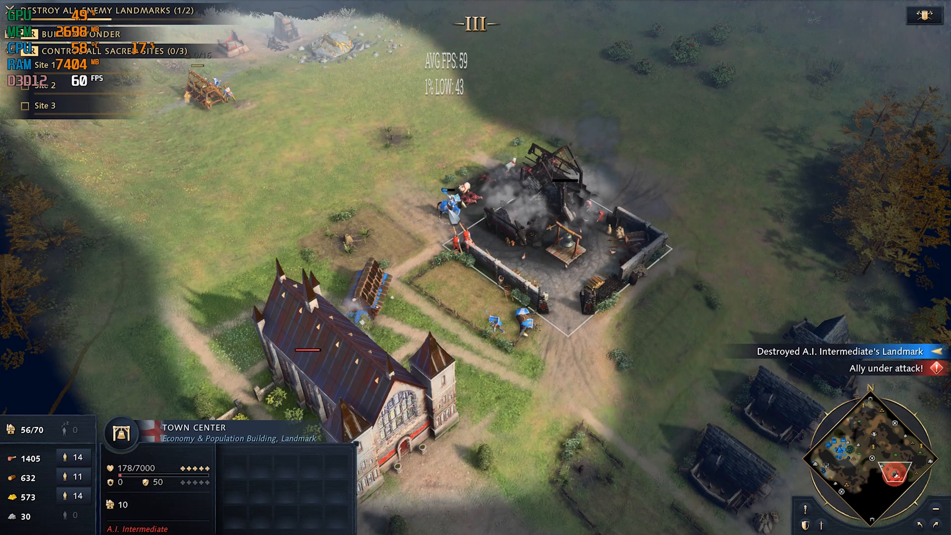
- Select units near the Town Center while the overlay reports 59 FPS average and 43 1% low
left_click(454, 194)
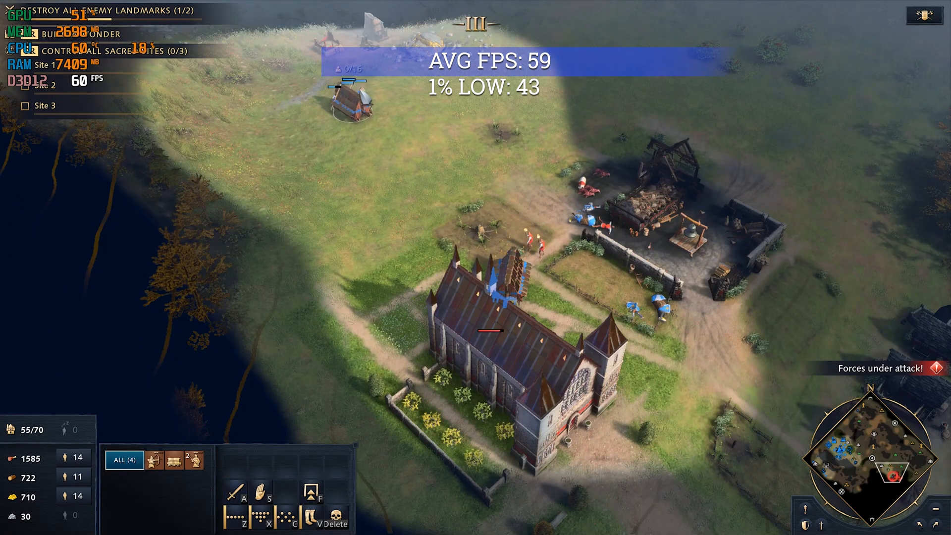
left_click(351, 103)
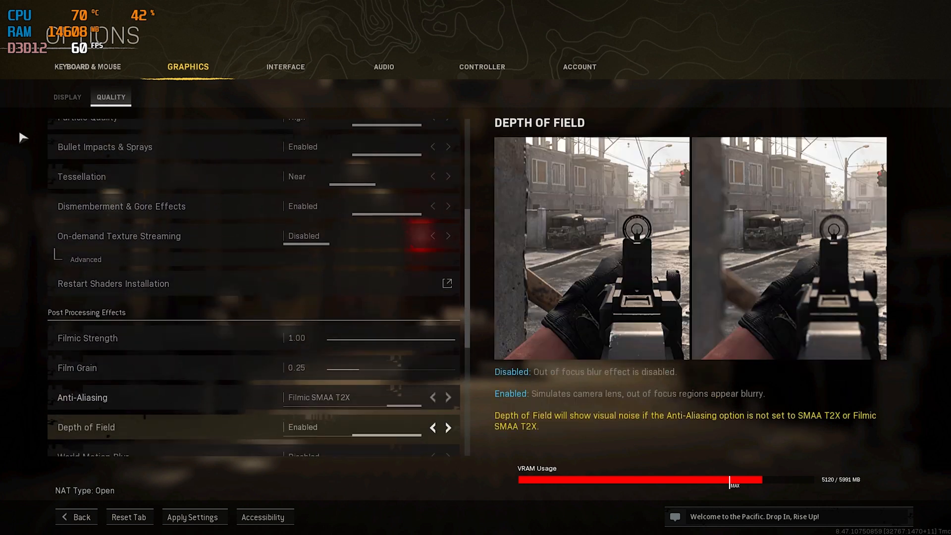
scroll("down", 3)
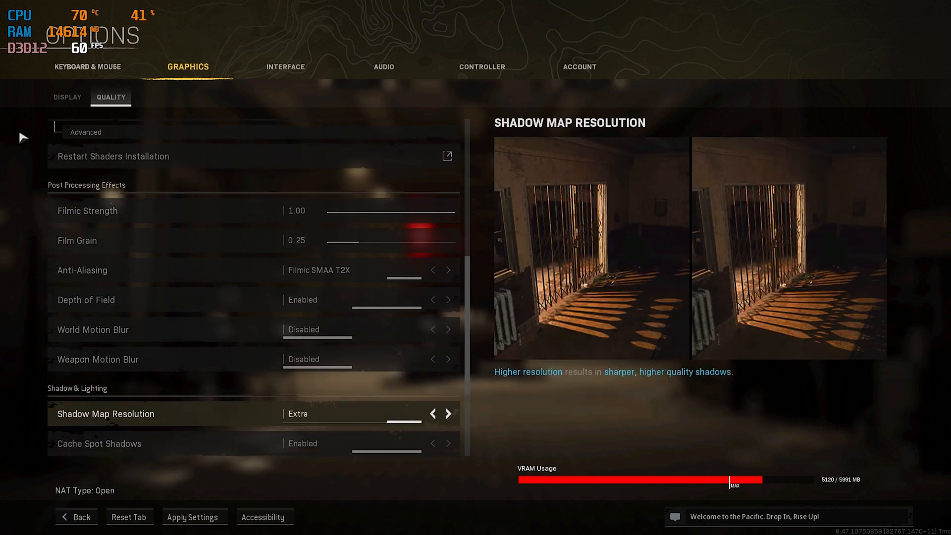
scroll("down", 3)
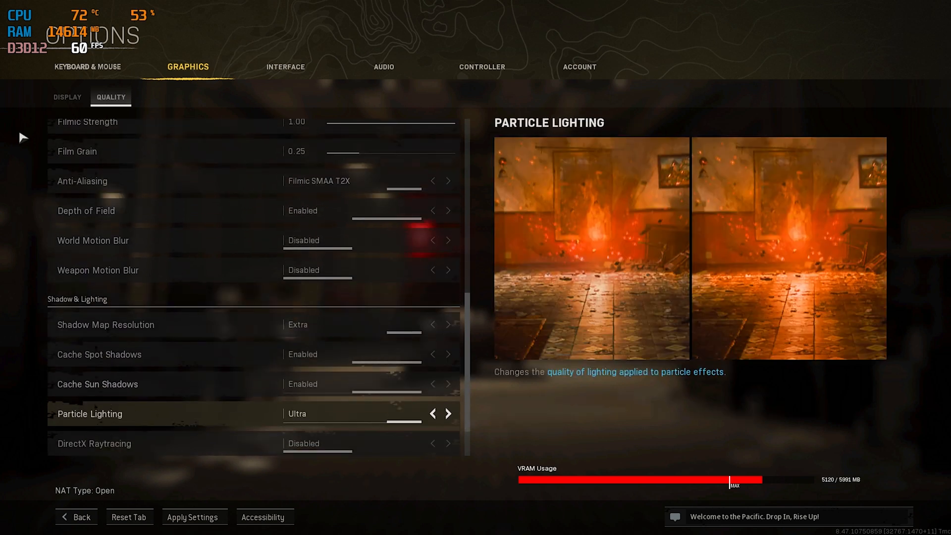